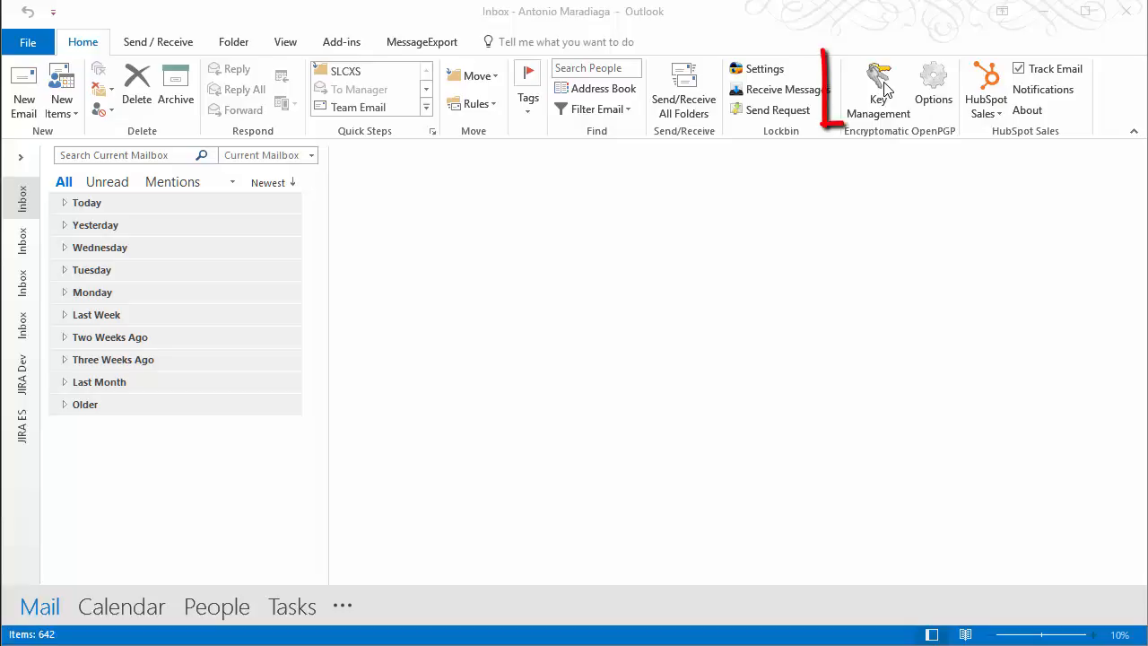
mouse_move(878, 89)
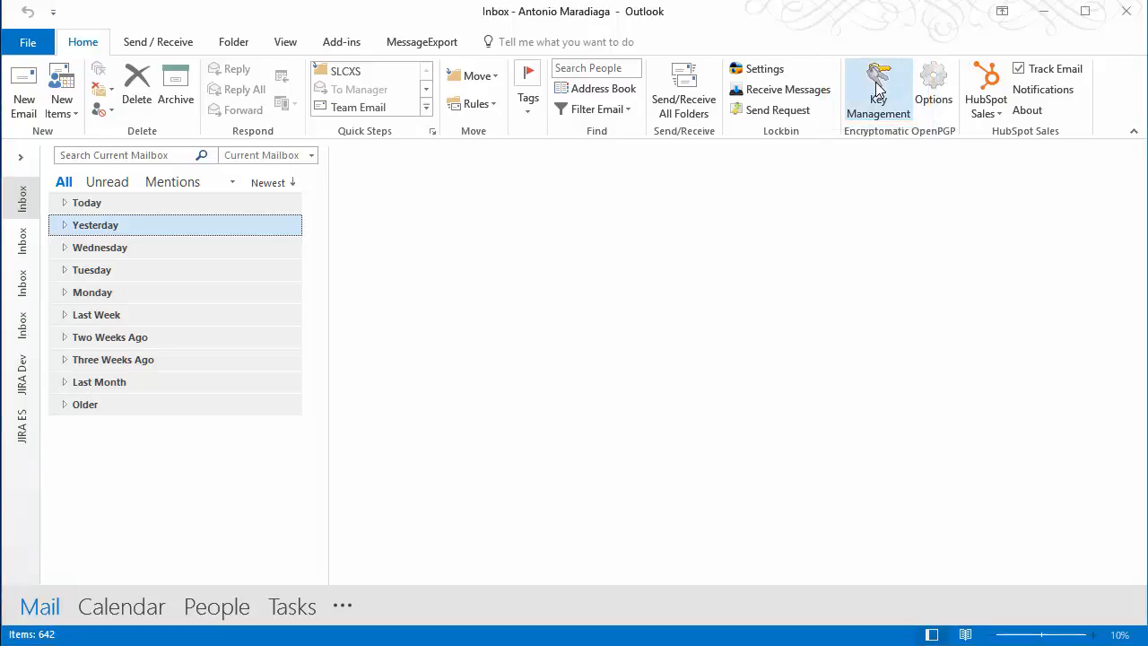
Step: Show Key Management's key import choices: new key, file, clipboard, or key server
click(877, 81)
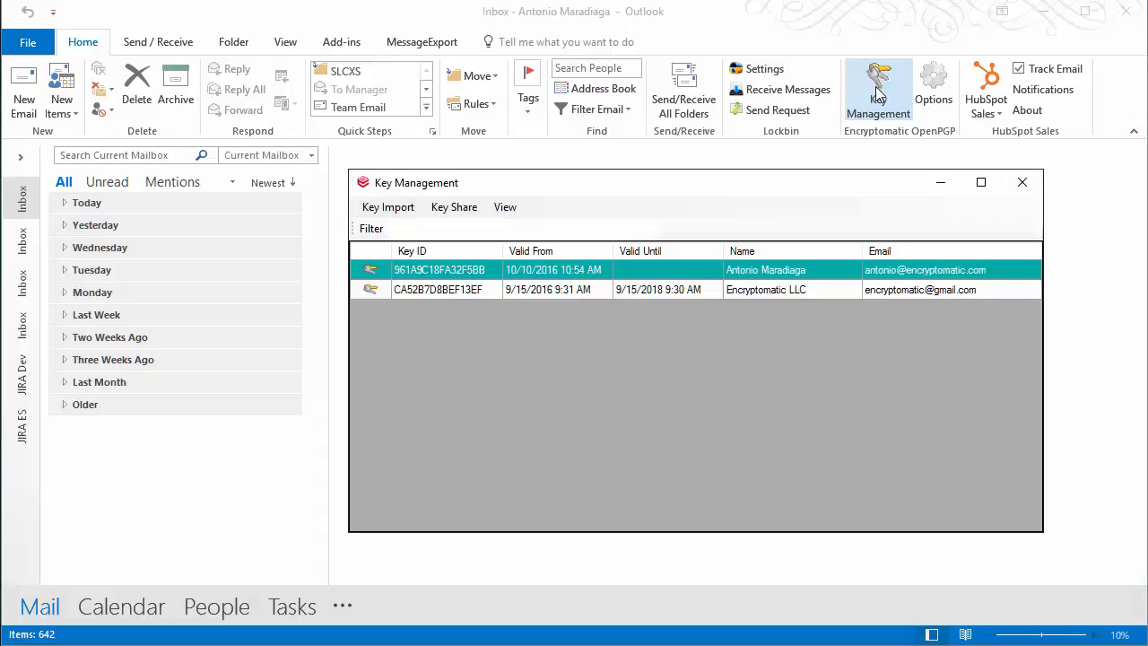
mouse_move(387, 207)
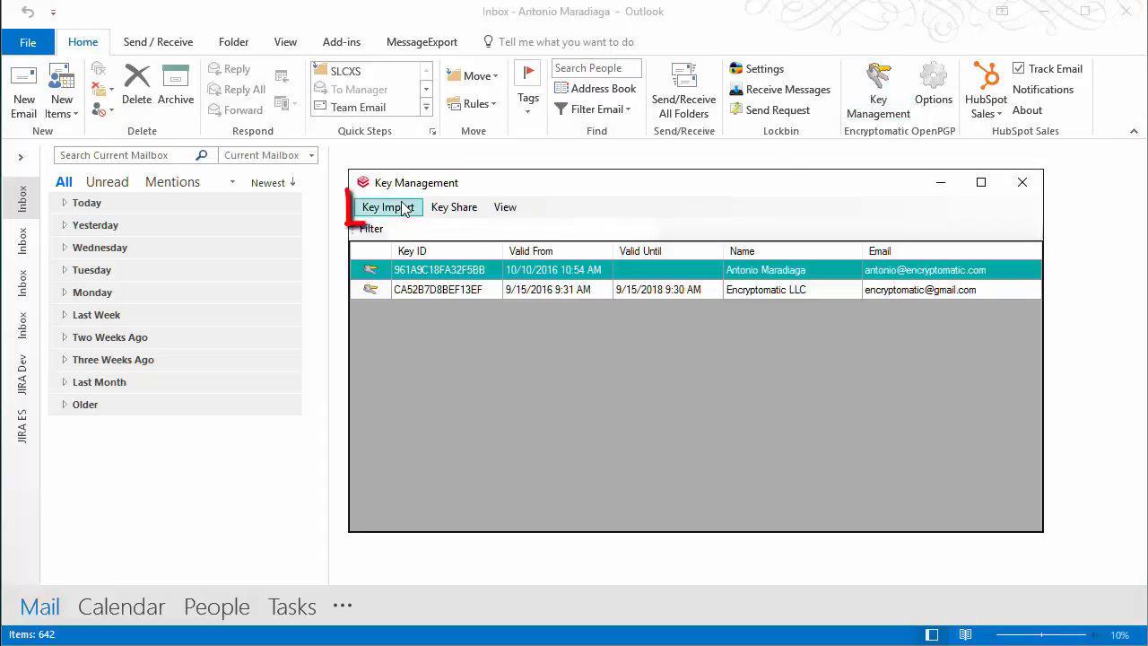
click(388, 208)
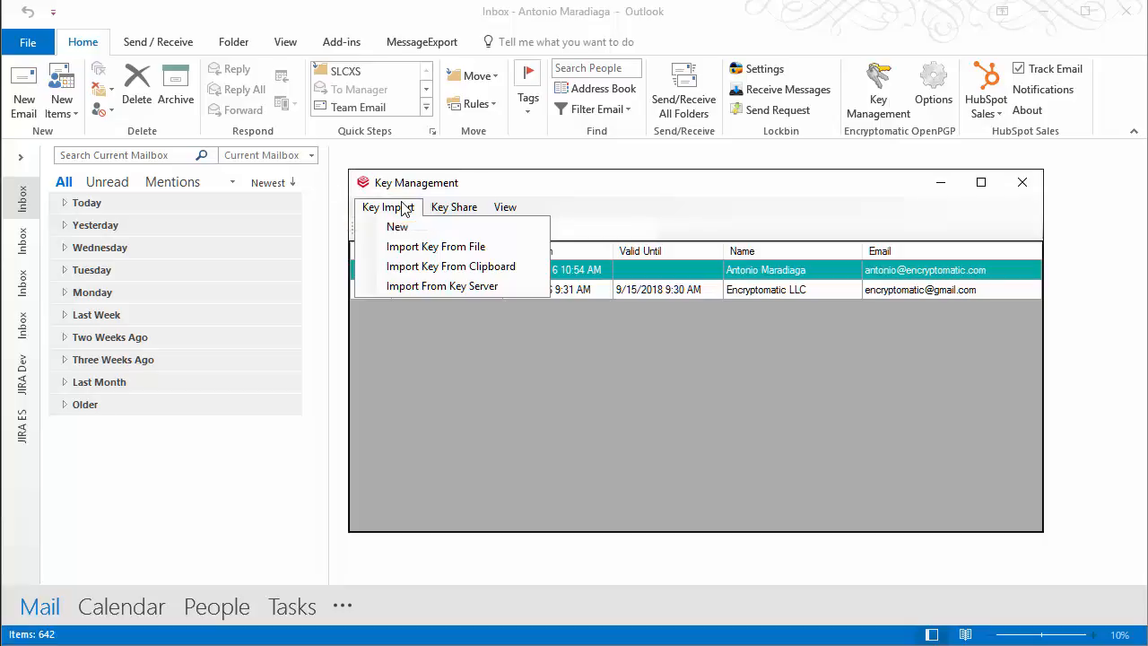
mouse_move(397, 226)
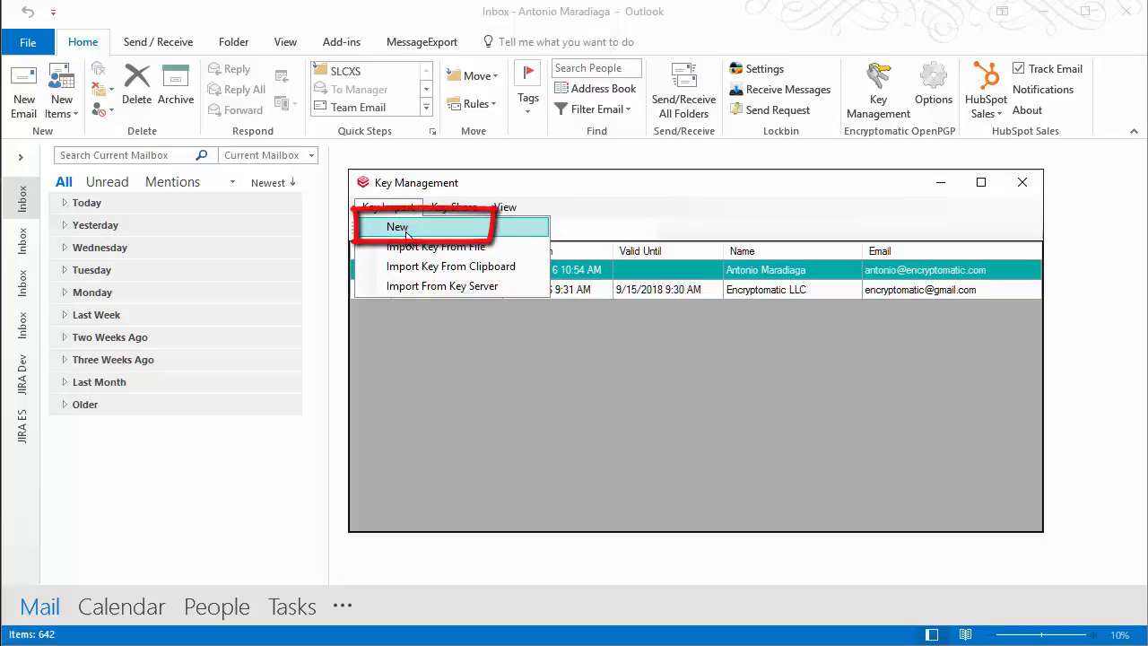
click(397, 226)
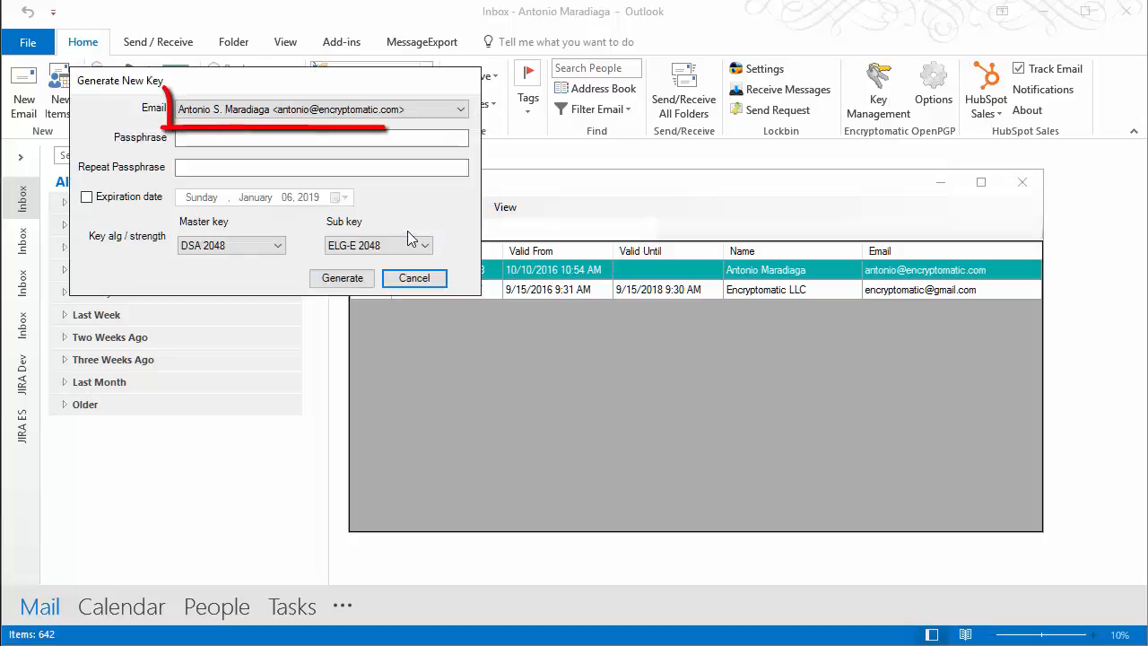
click(460, 108)
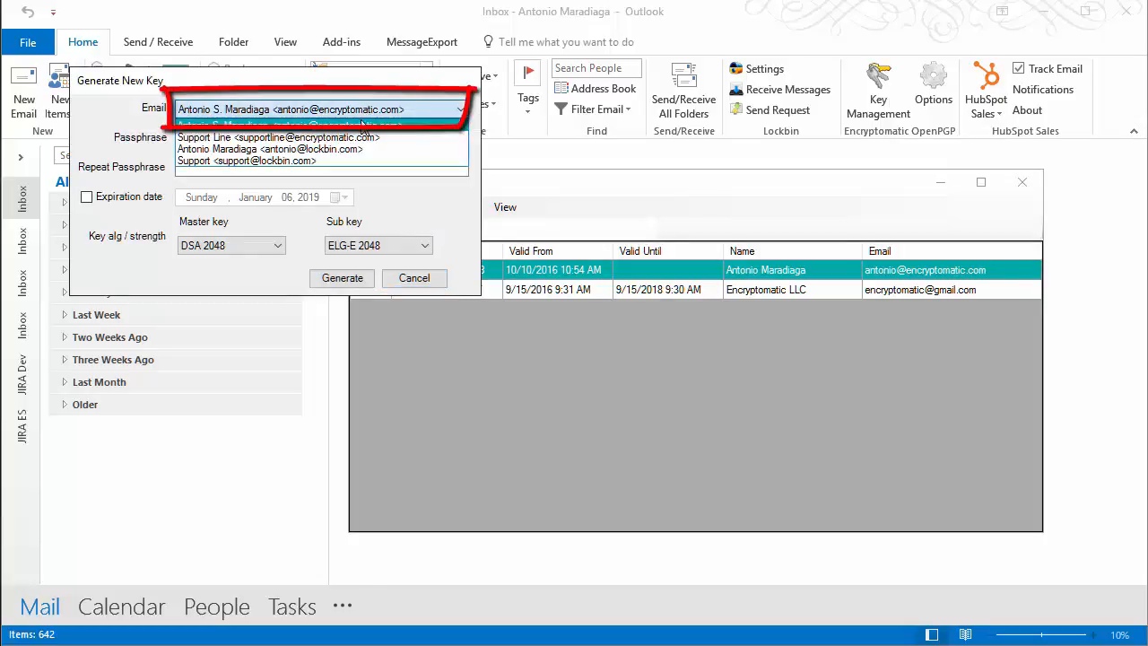
click(269, 149)
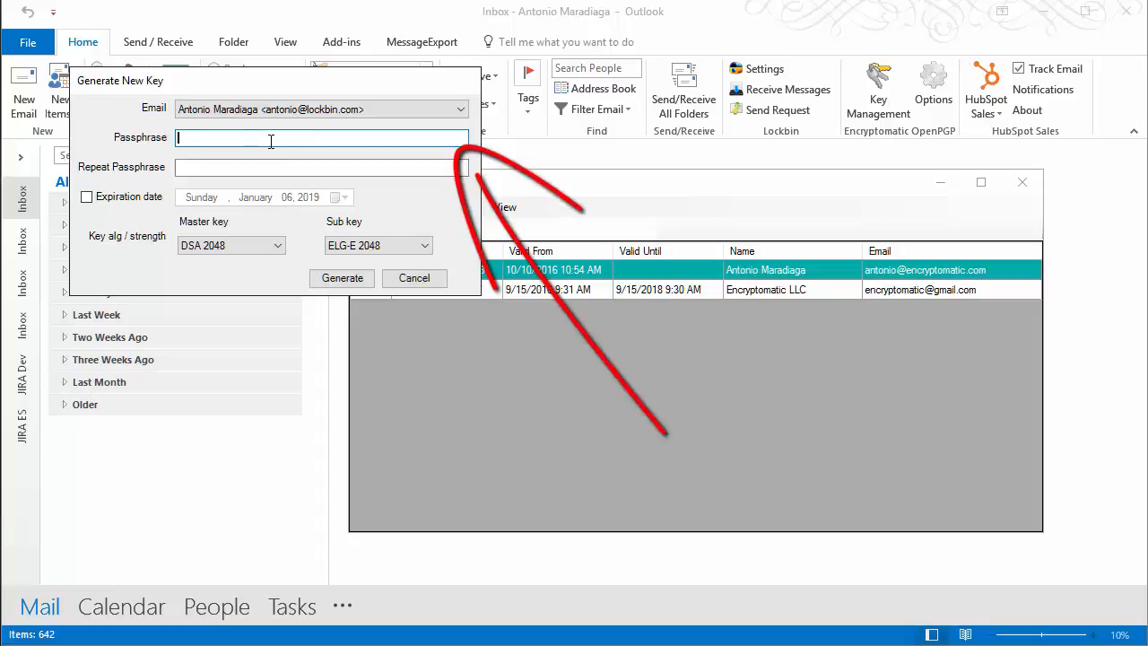
text(****)
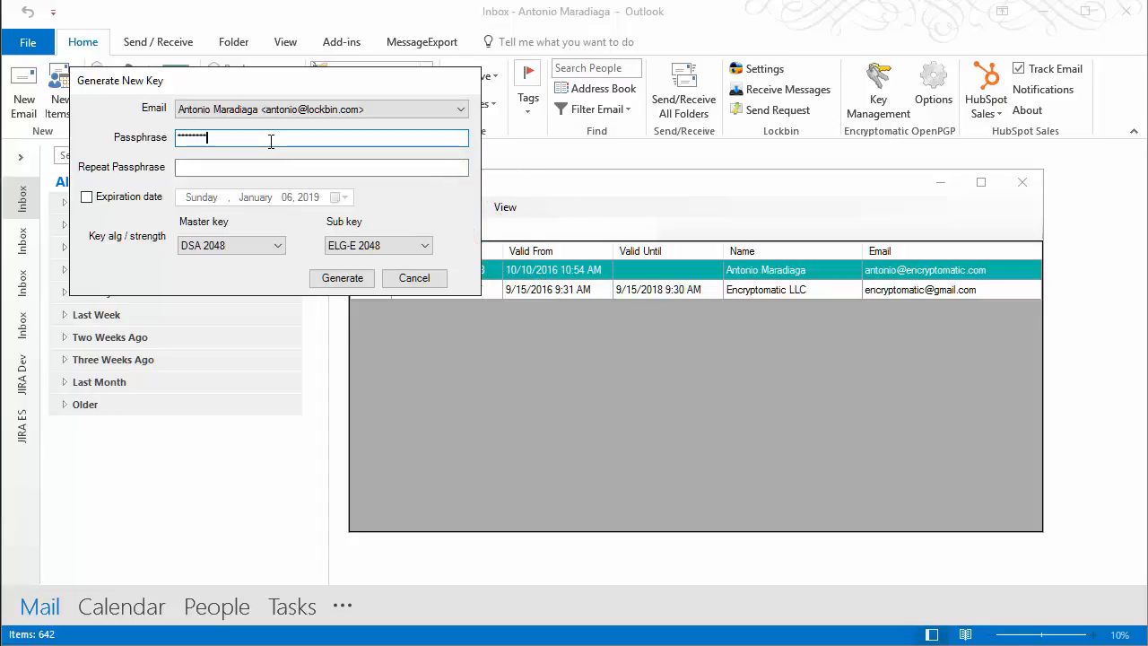
click(320, 167)
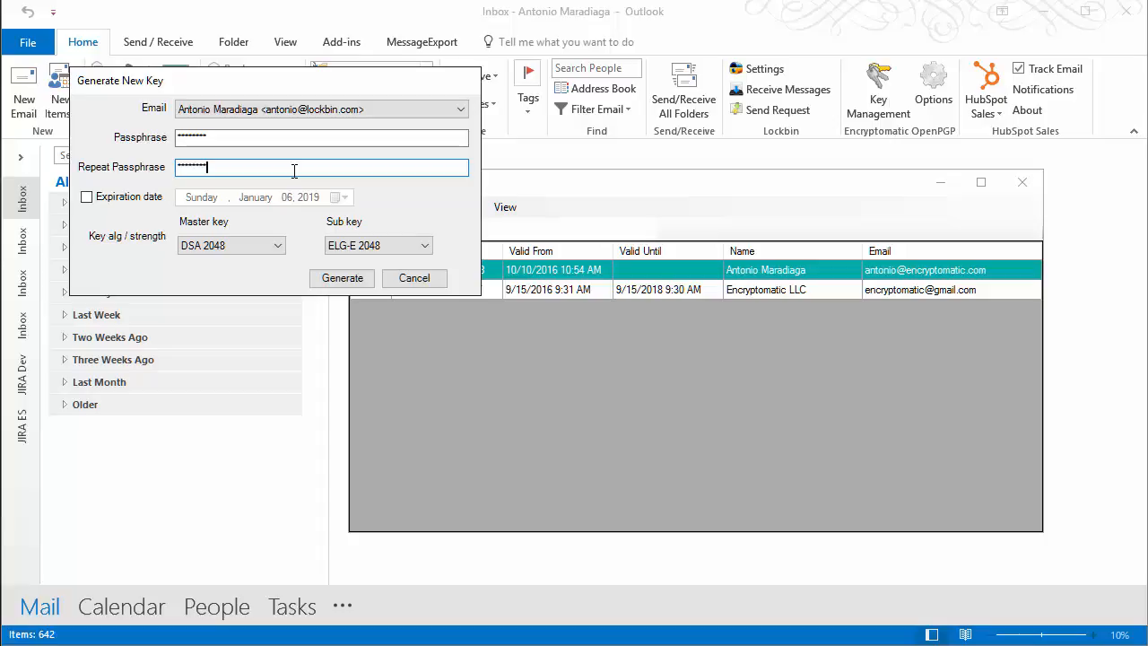
mouse_move(152, 193)
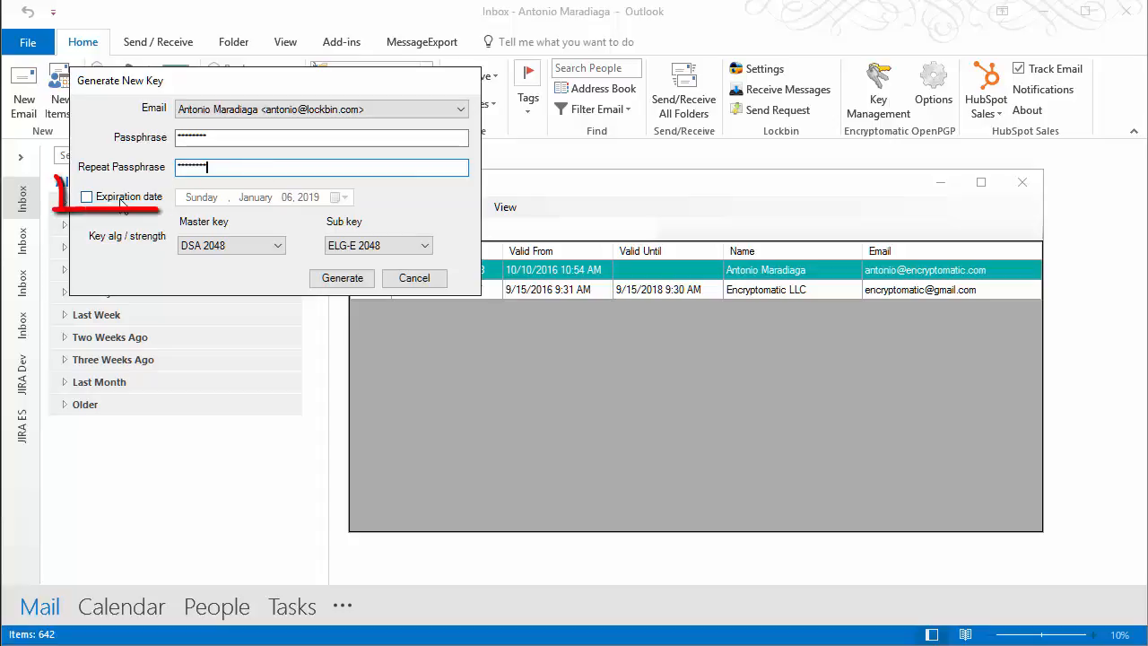
Step: Set the key to expire November 01, 2019 with DSA 2048 and ELG-E 2048 strength
click(87, 196)
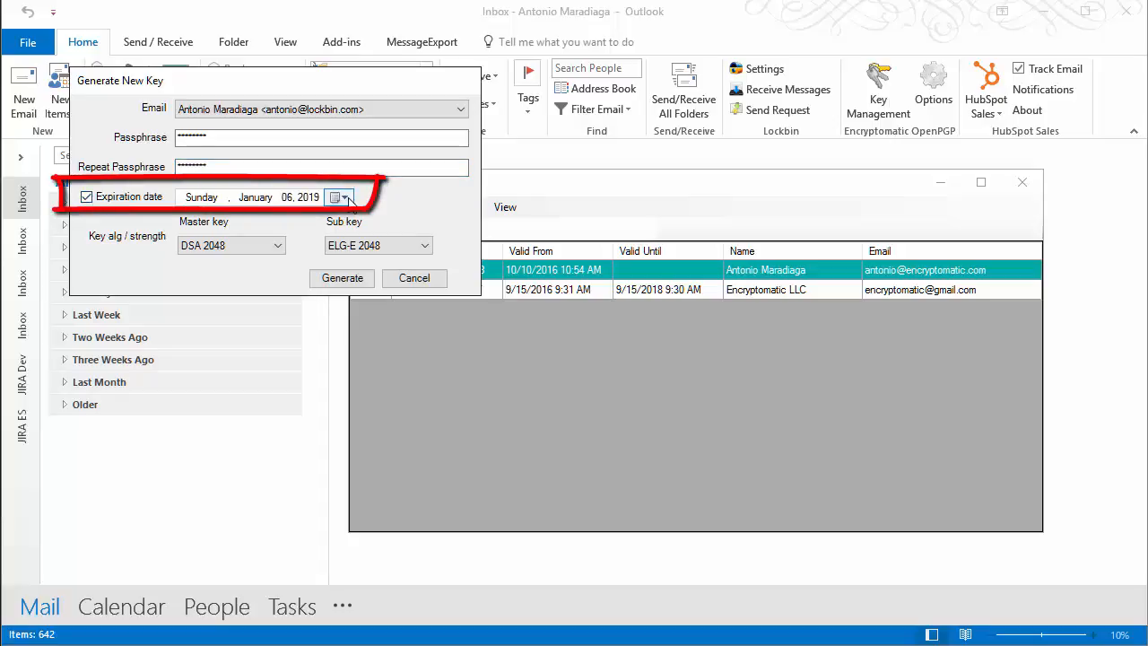
click(347, 197)
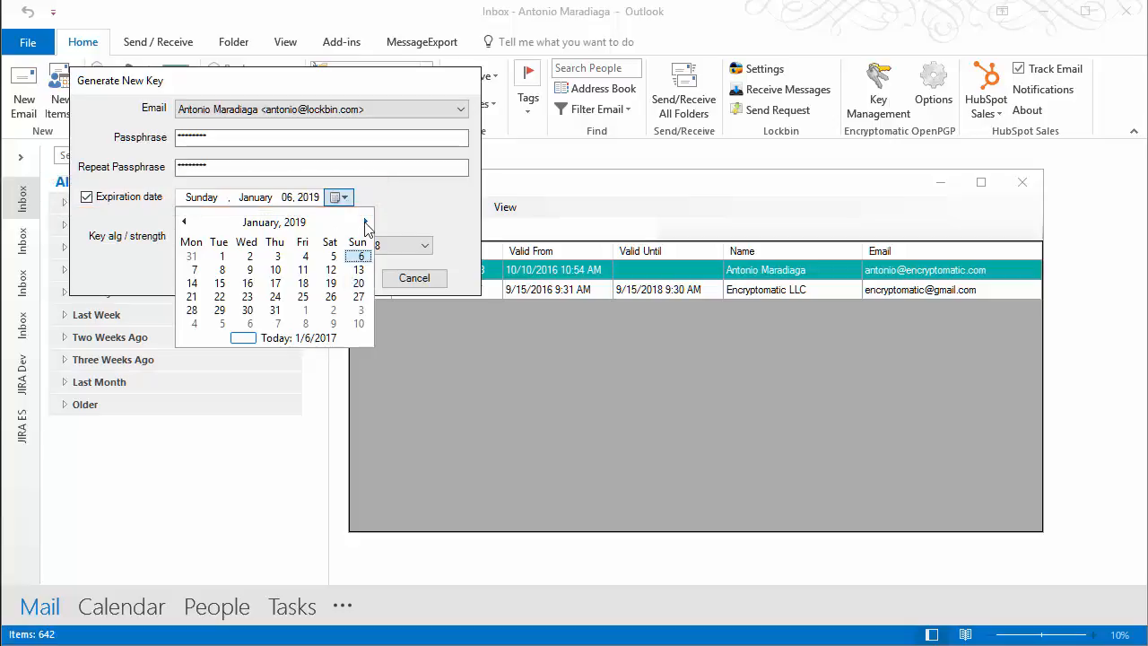
click(365, 221)
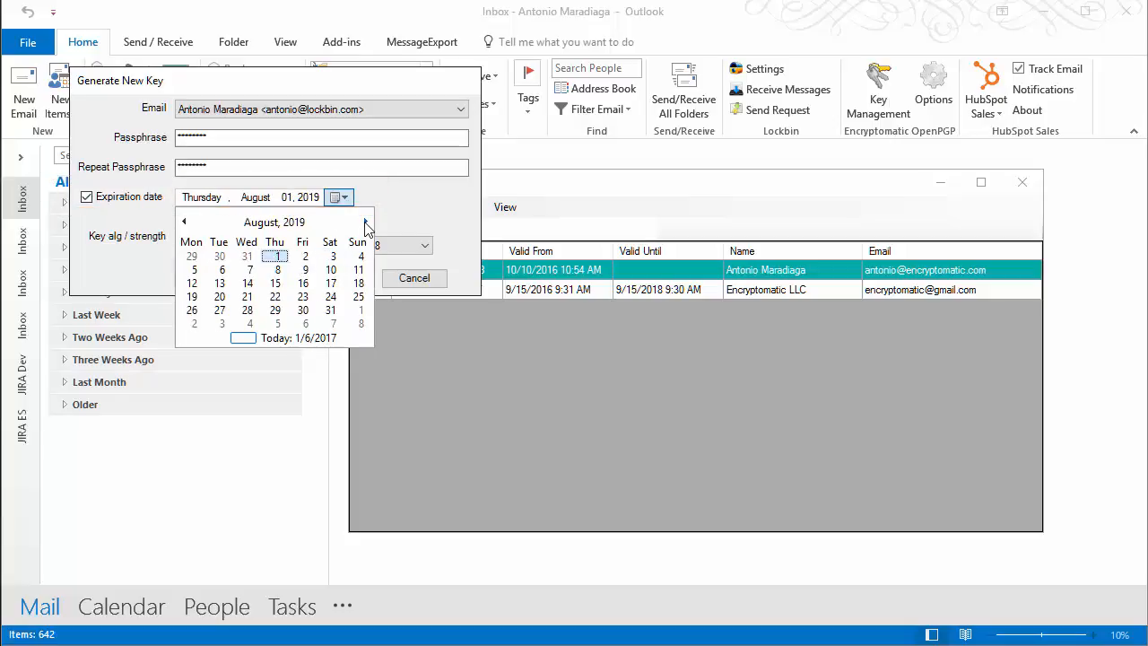
click(365, 222)
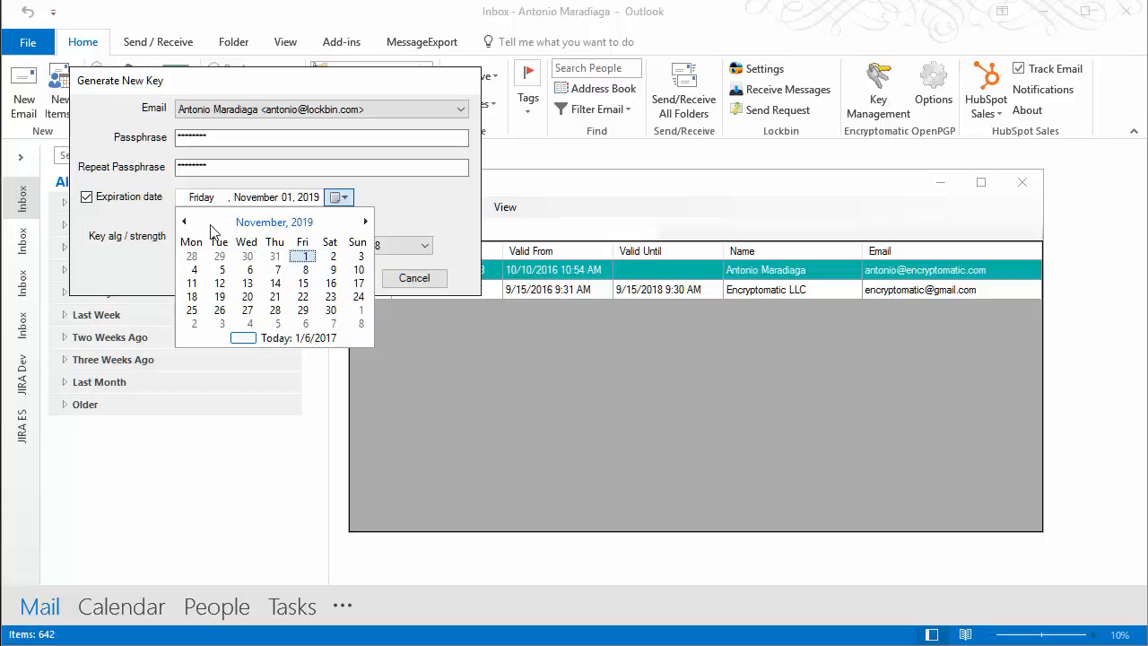
click(339, 197)
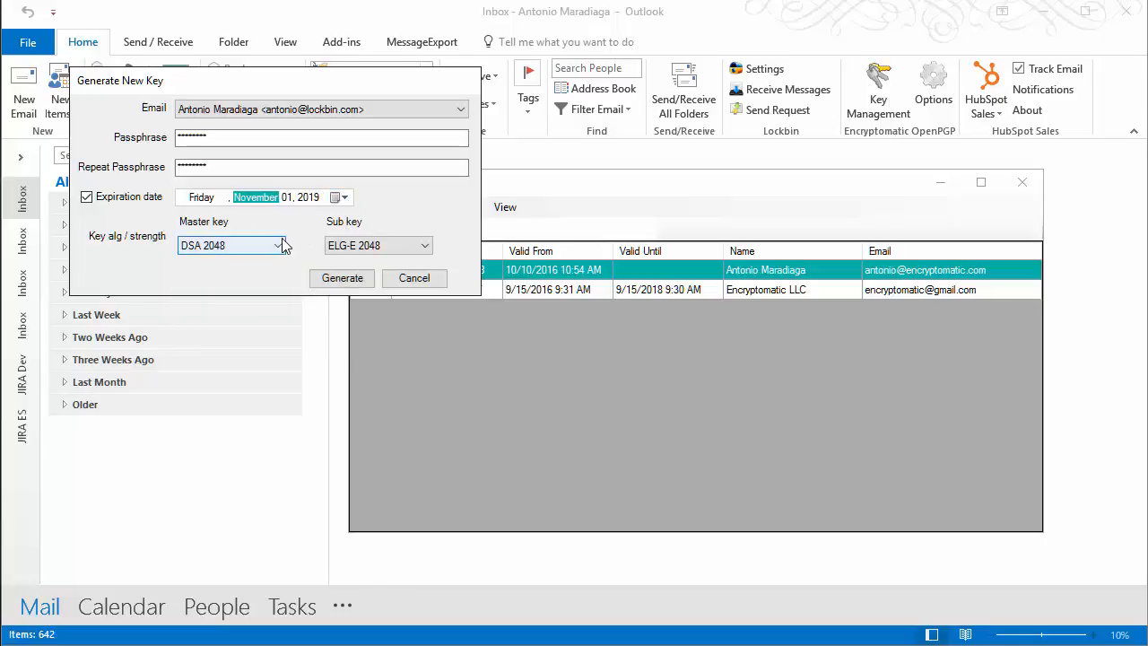
click(278, 245)
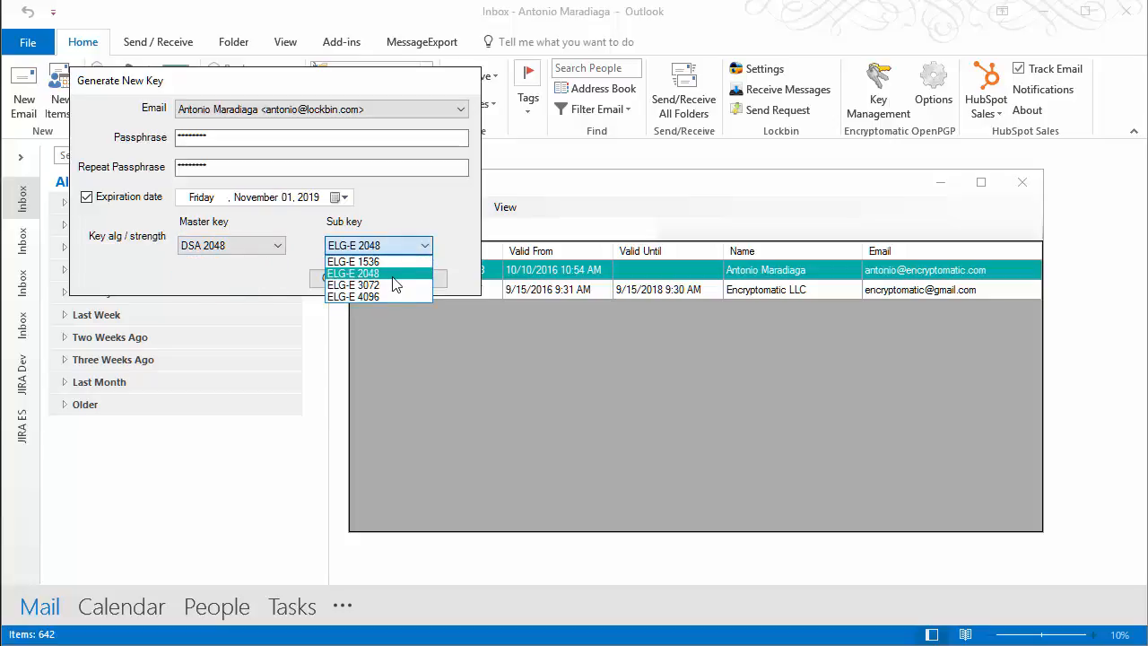
click(352, 273)
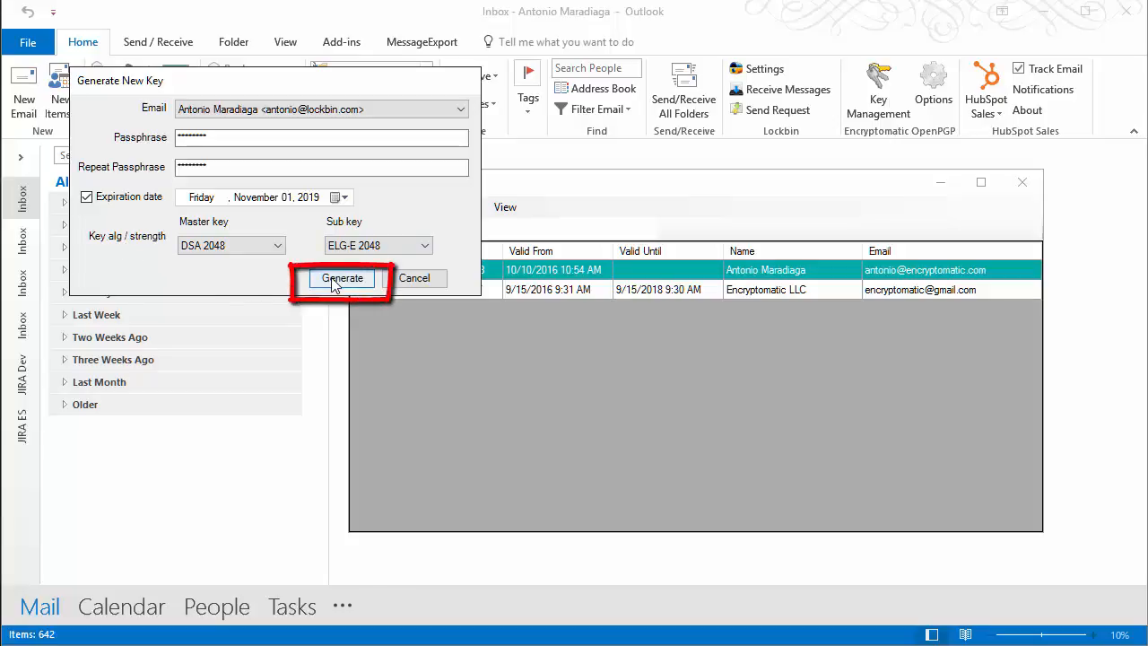
Step: Generate the key pair and acknowledge the secret key ring success message
click(341, 278)
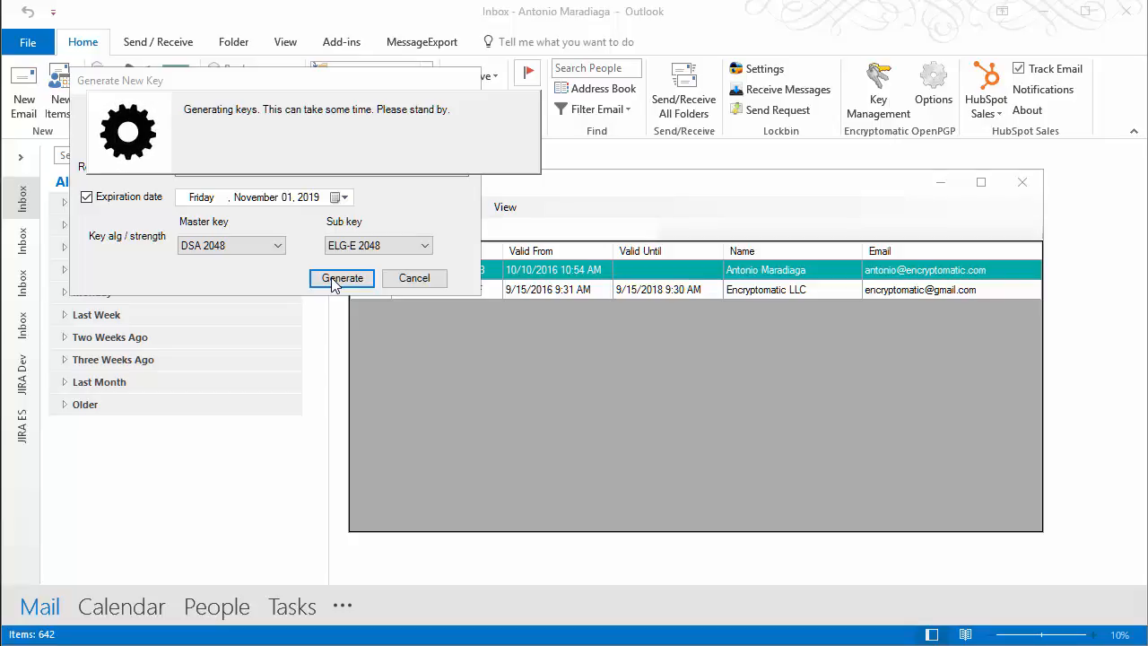
click(342, 277)
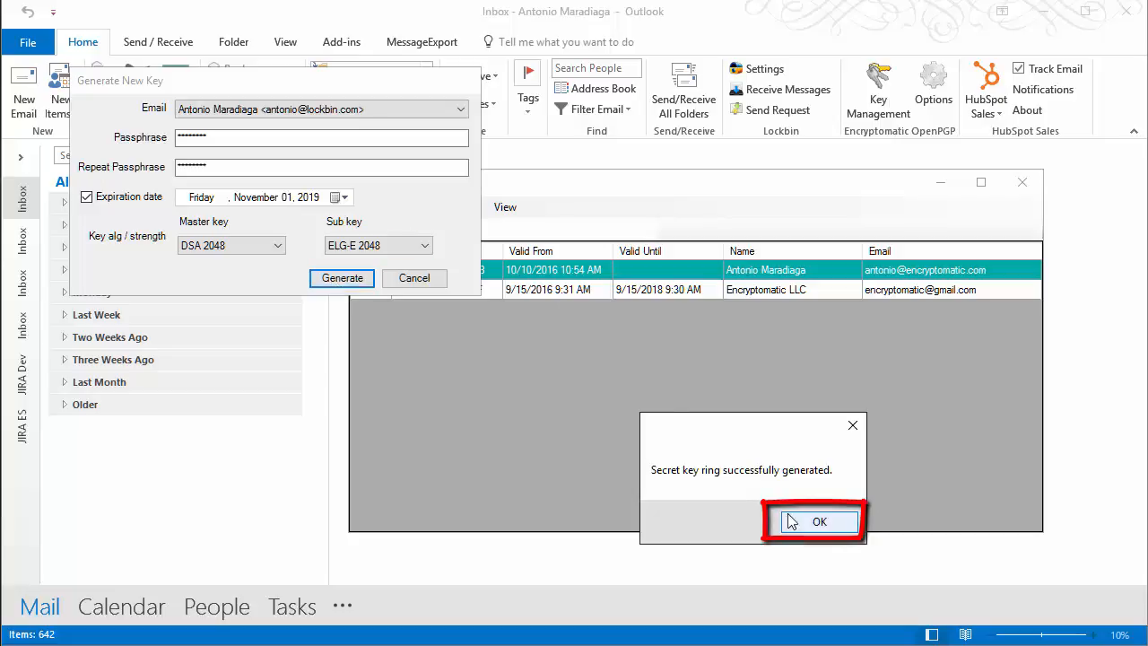
click(817, 521)
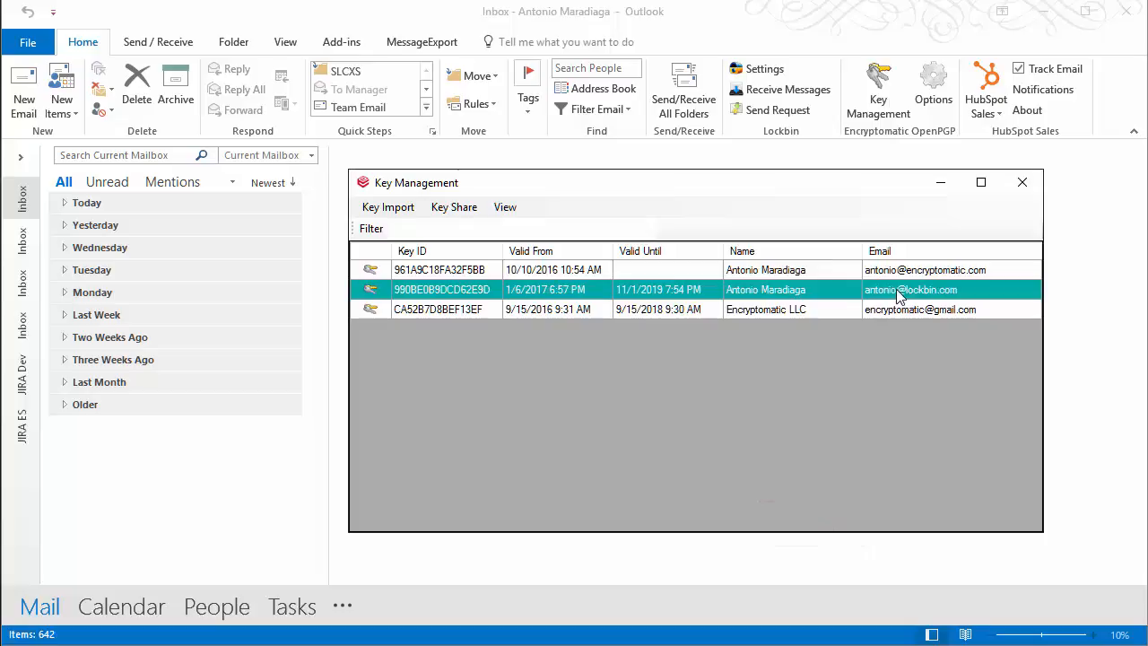
mouse_move(897, 297)
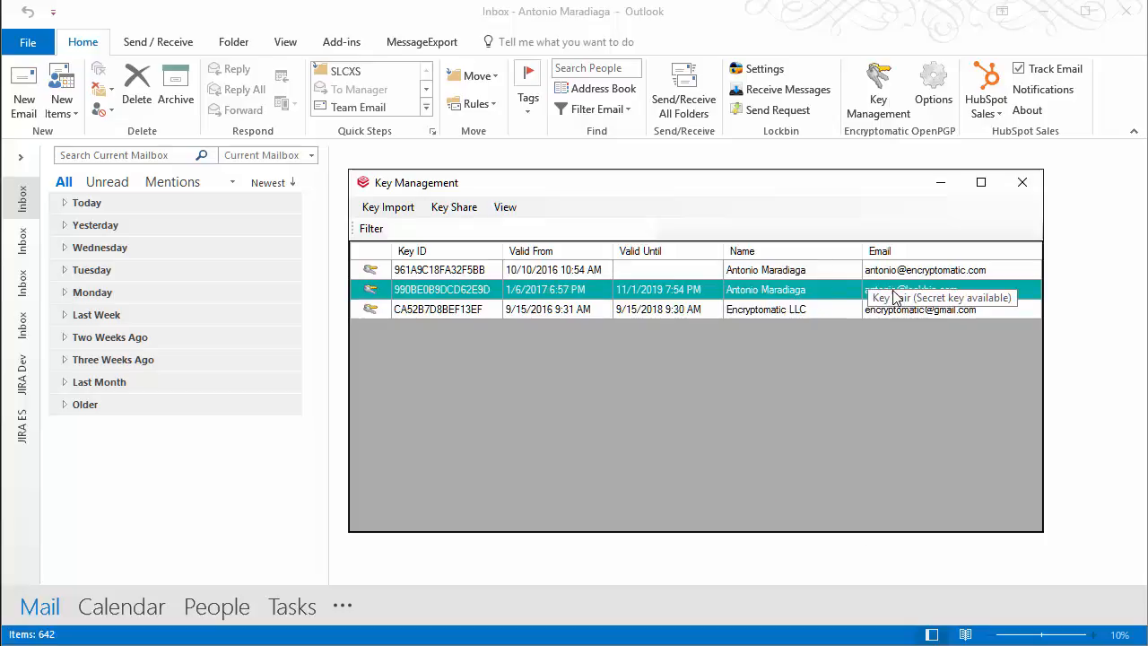
Step: Open the Key Share menu for the selected lockbin key
click(454, 208)
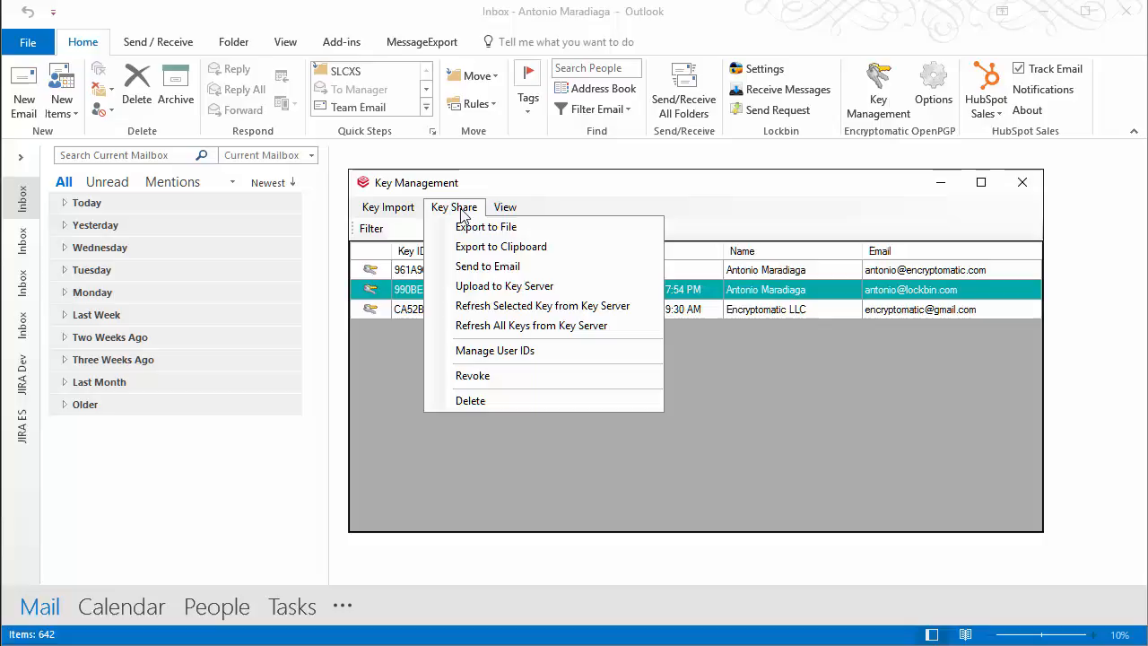
mouse_move(485, 226)
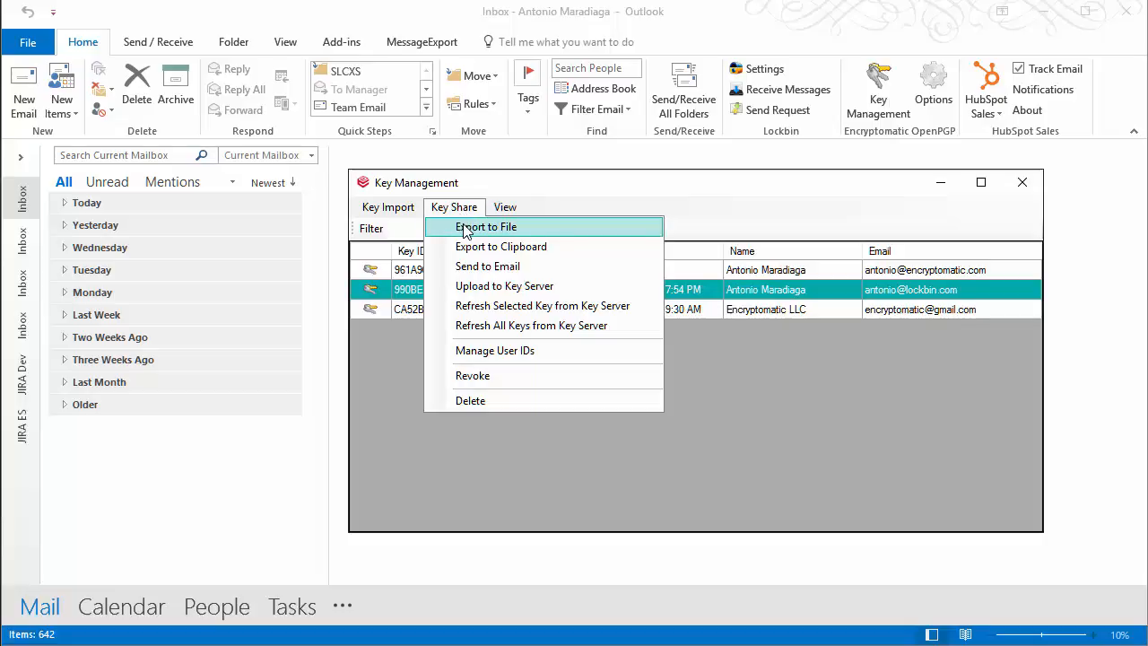
mouse_move(501, 246)
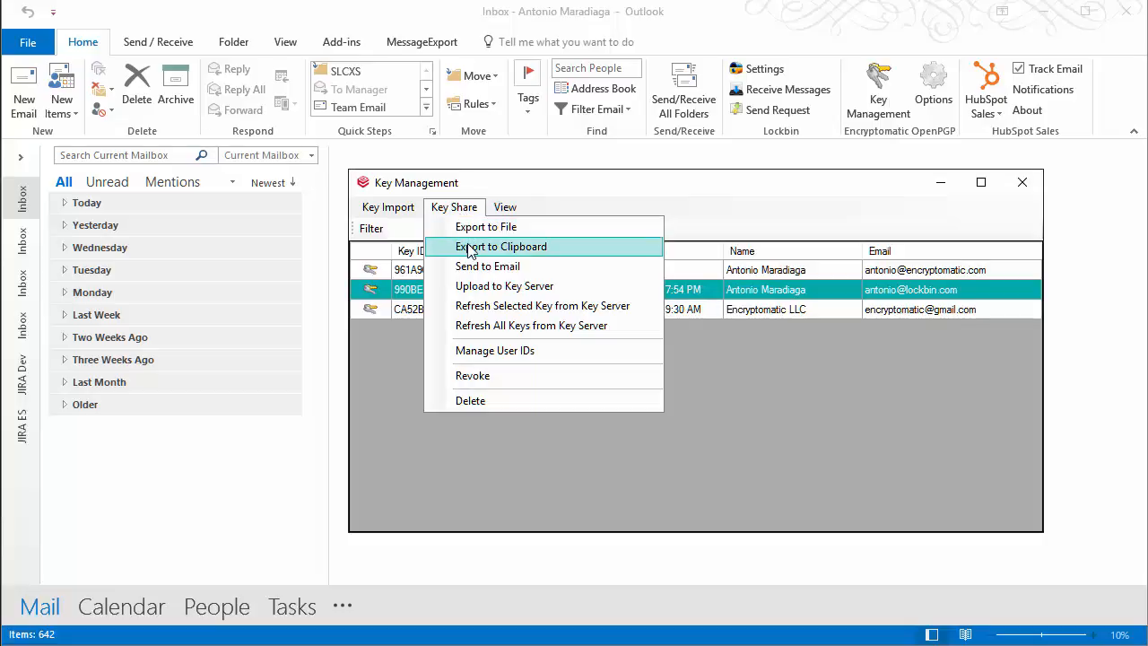
mouse_move(487, 267)
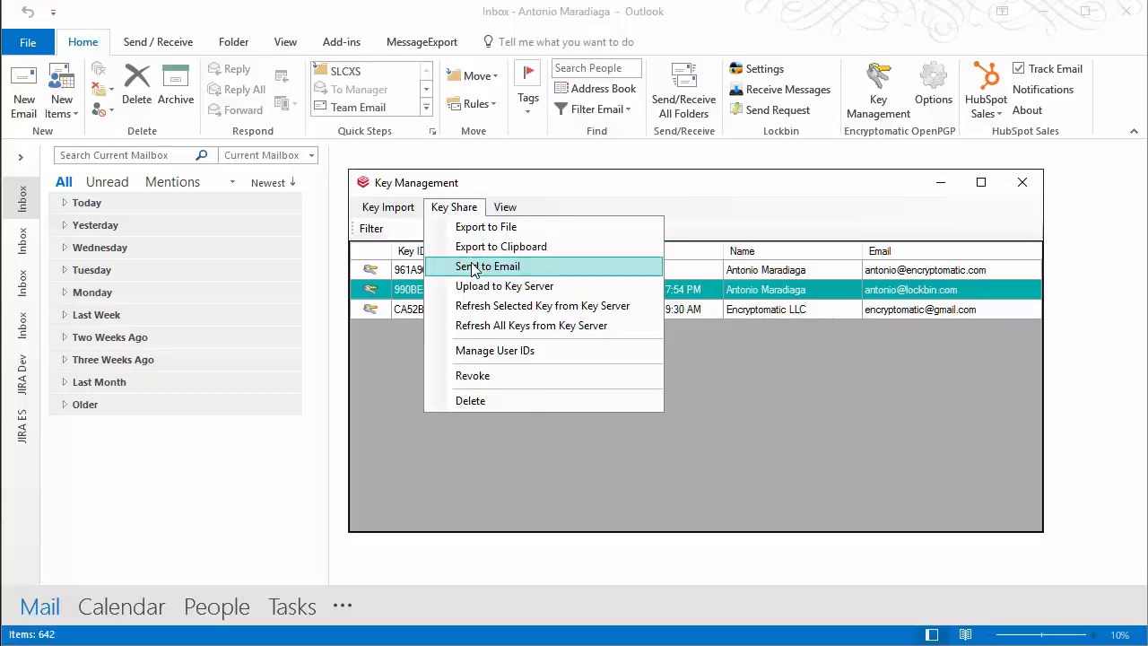
mouse_move(504, 285)
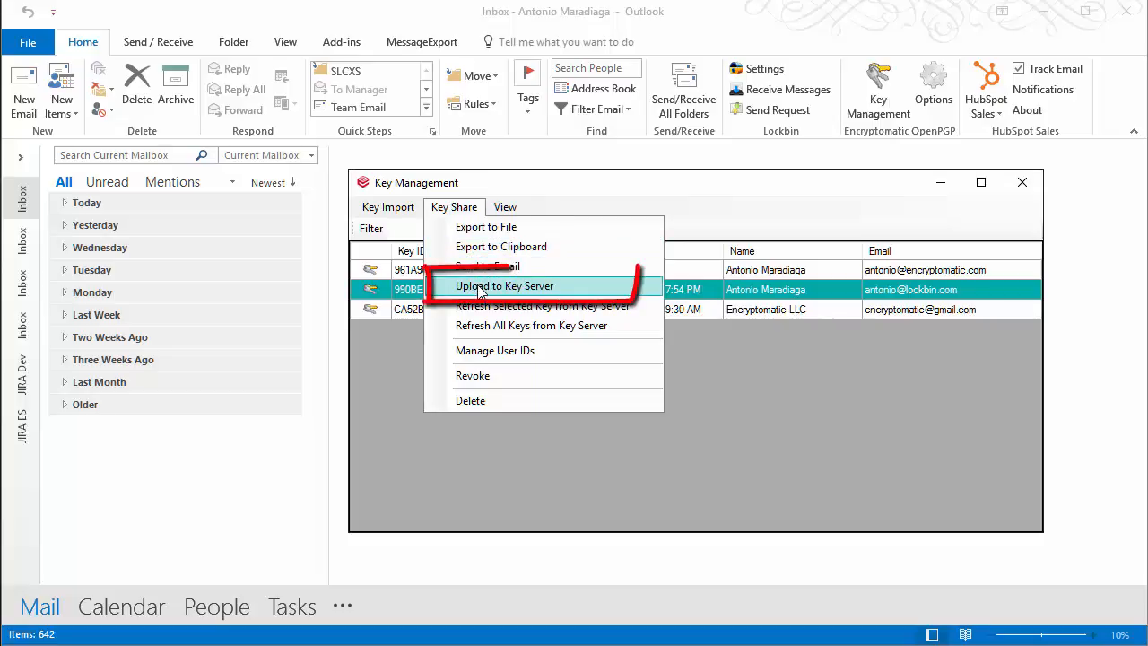
click(504, 286)
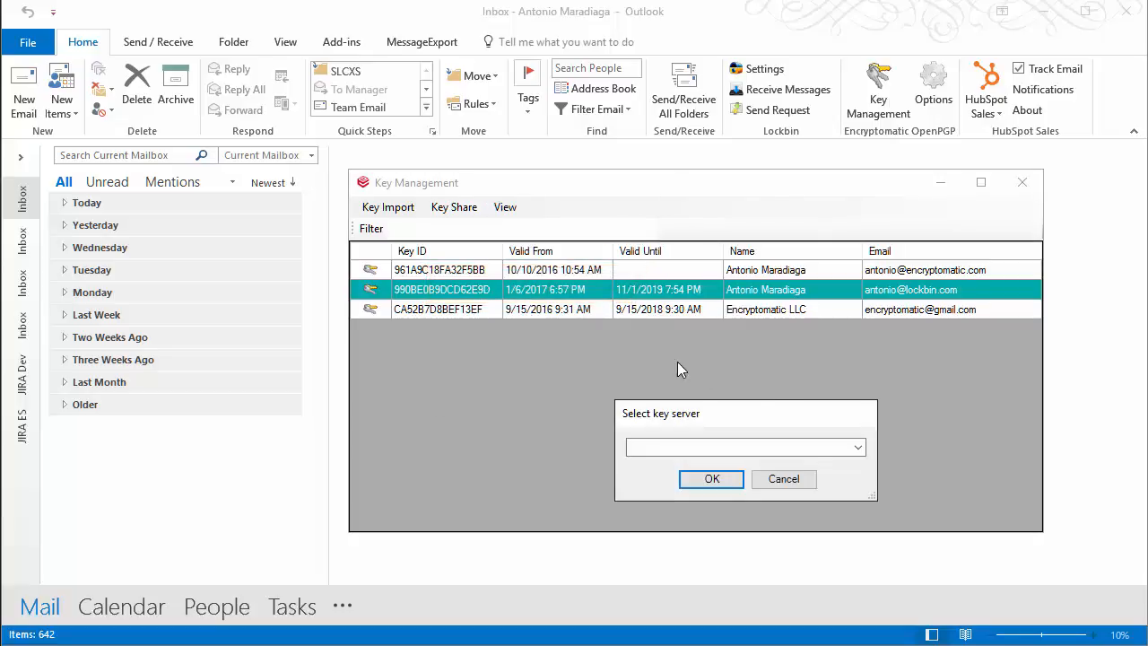
click(856, 447)
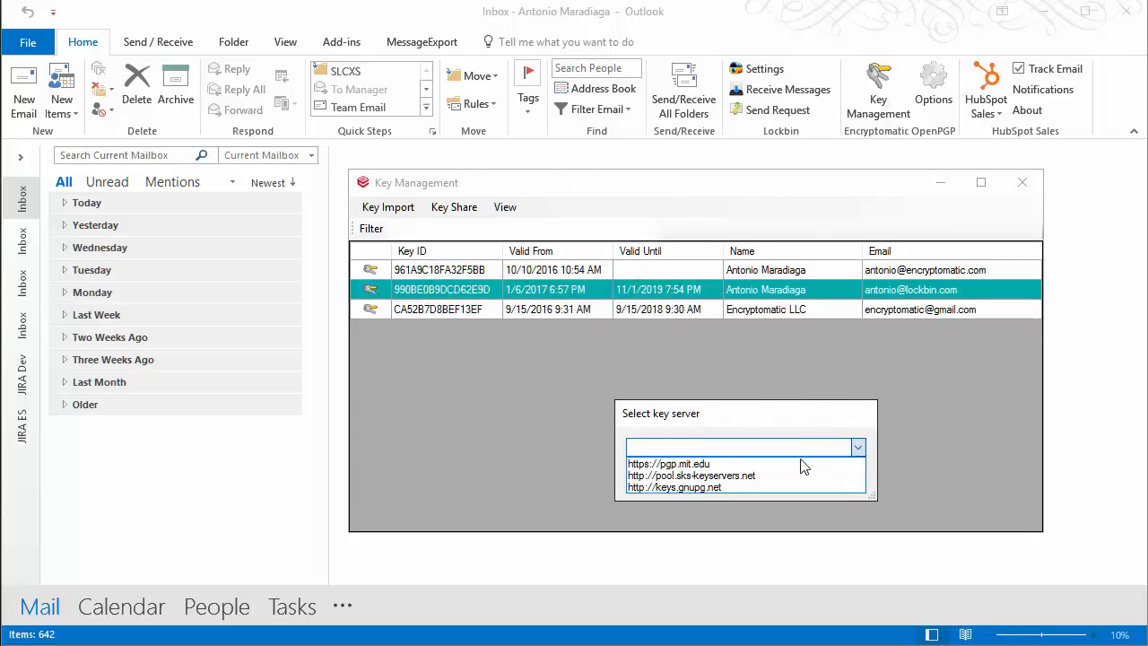
click(668, 464)
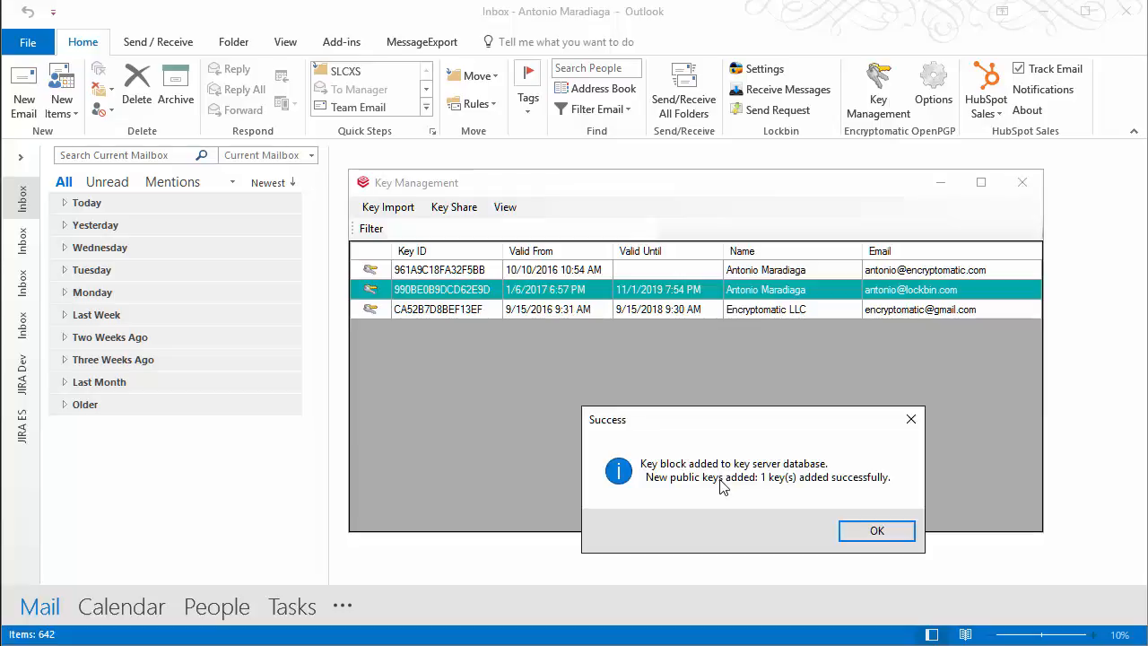
mouse_move(876, 530)
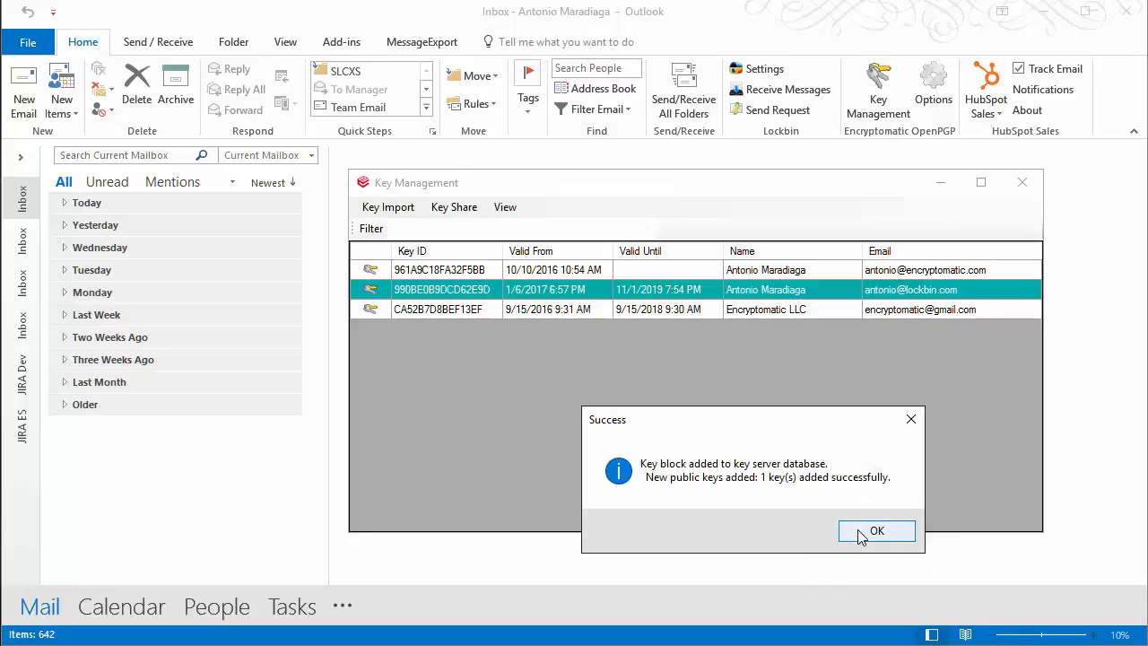
click(876, 530)
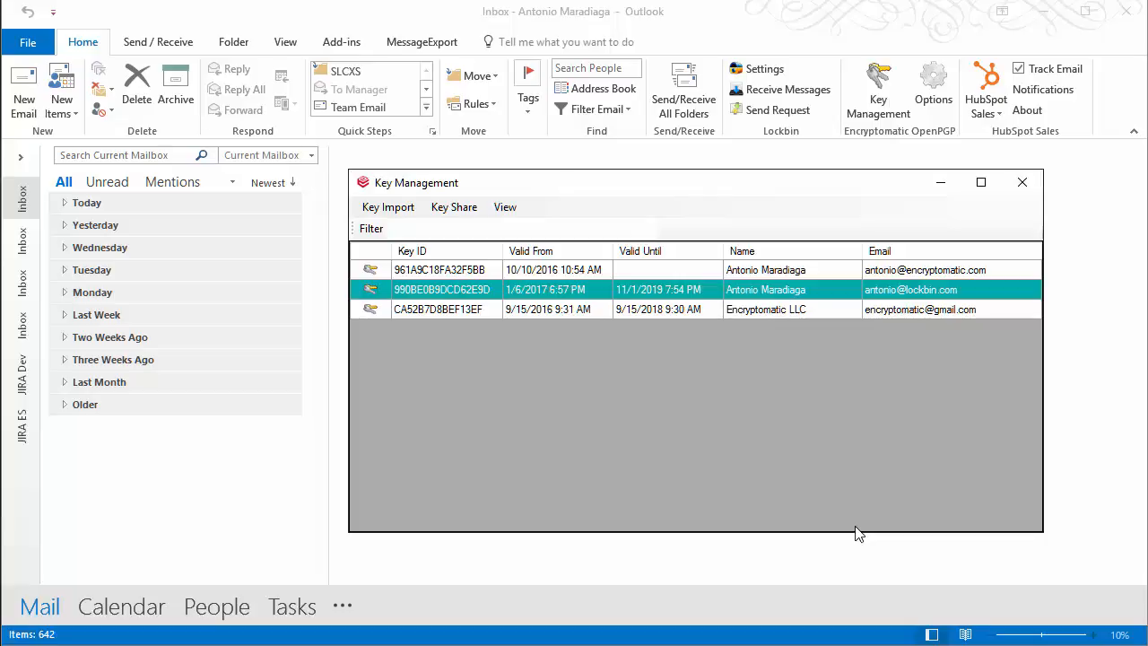
mouse_move(911, 426)
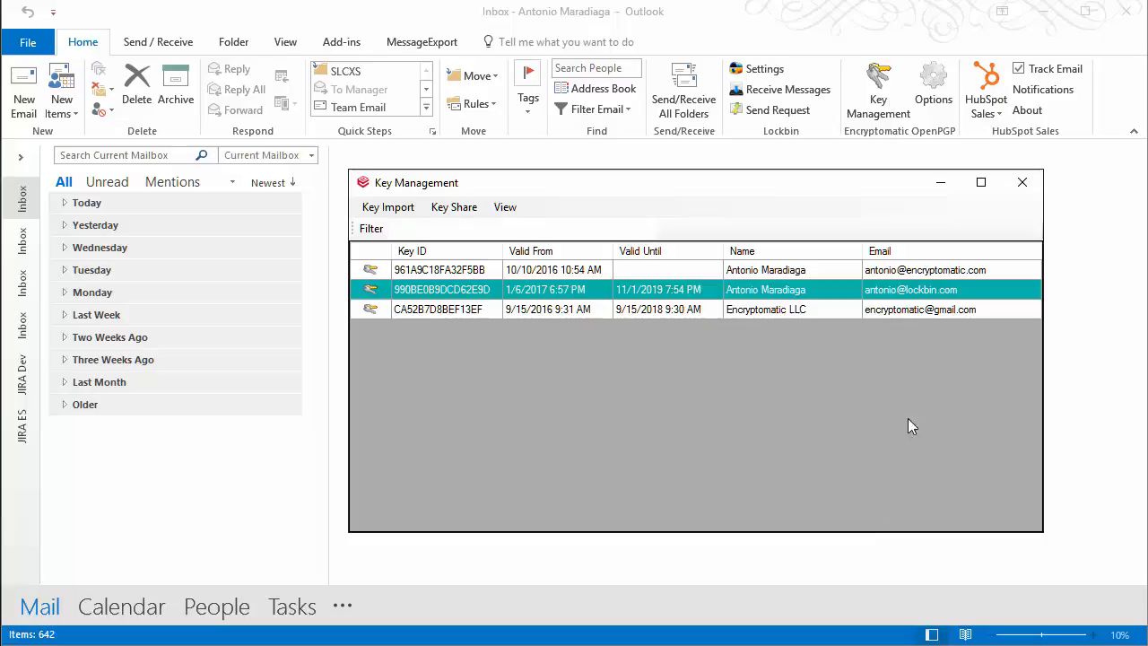
click(1022, 182)
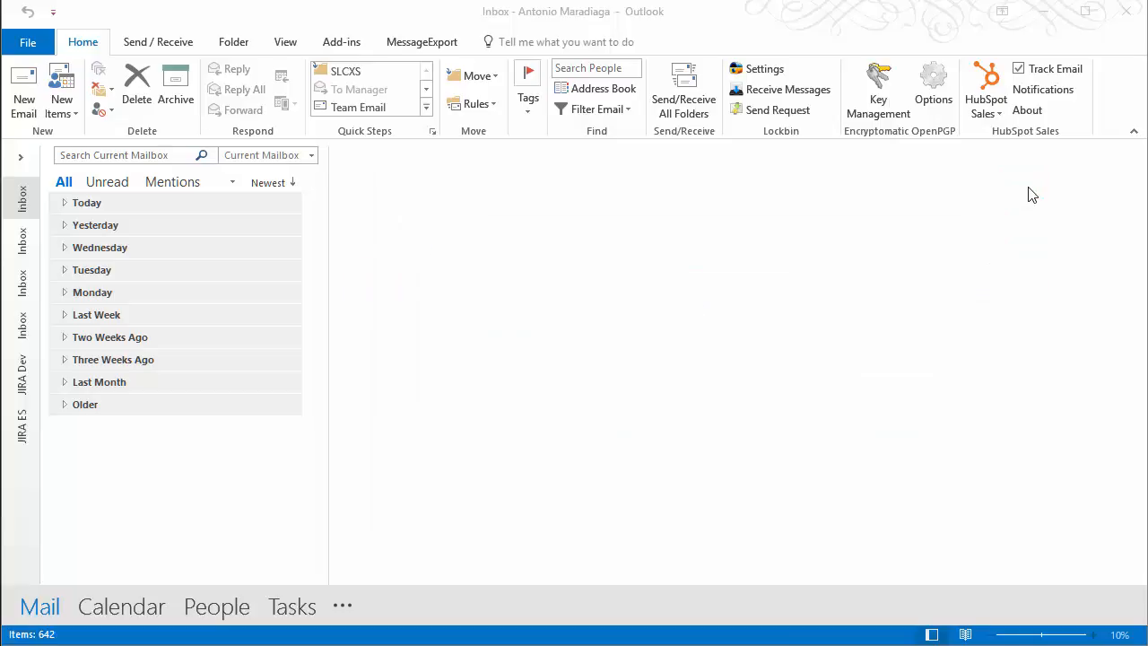